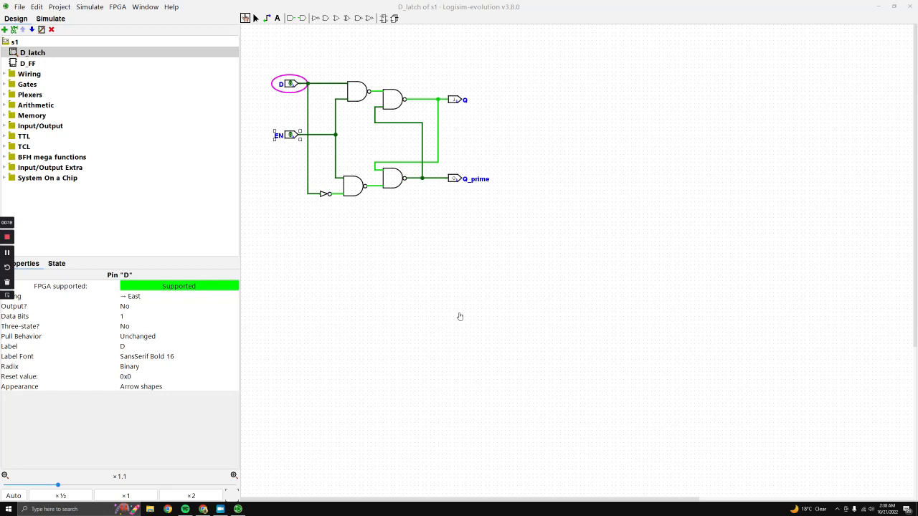
mouse_move(416, 335)
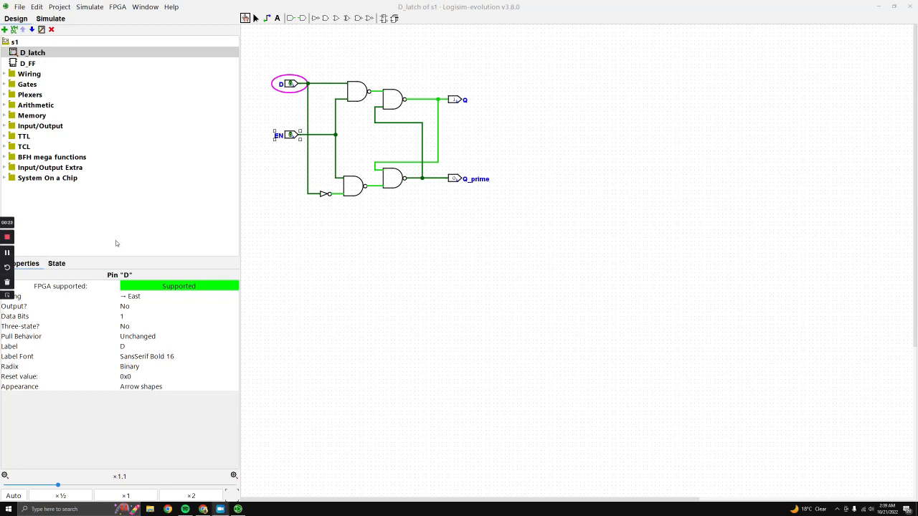
mouse_move(41, 229)
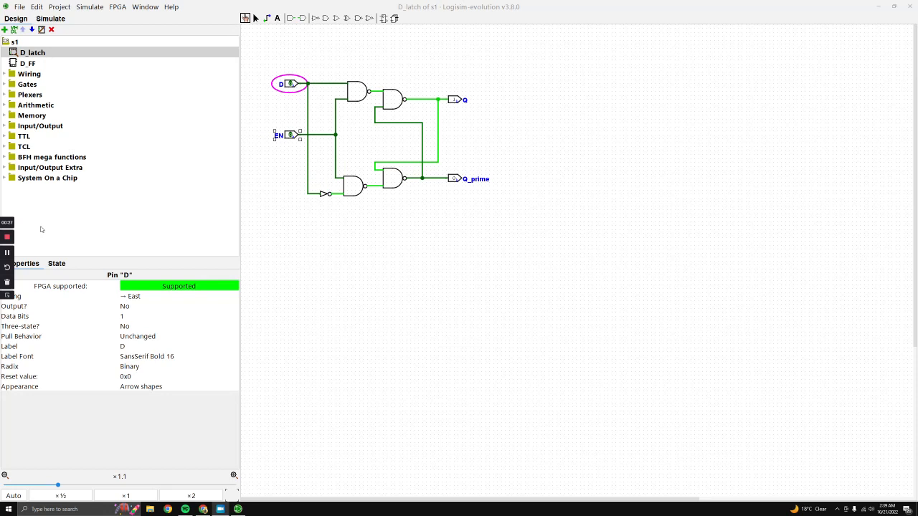
mouse_move(39, 228)
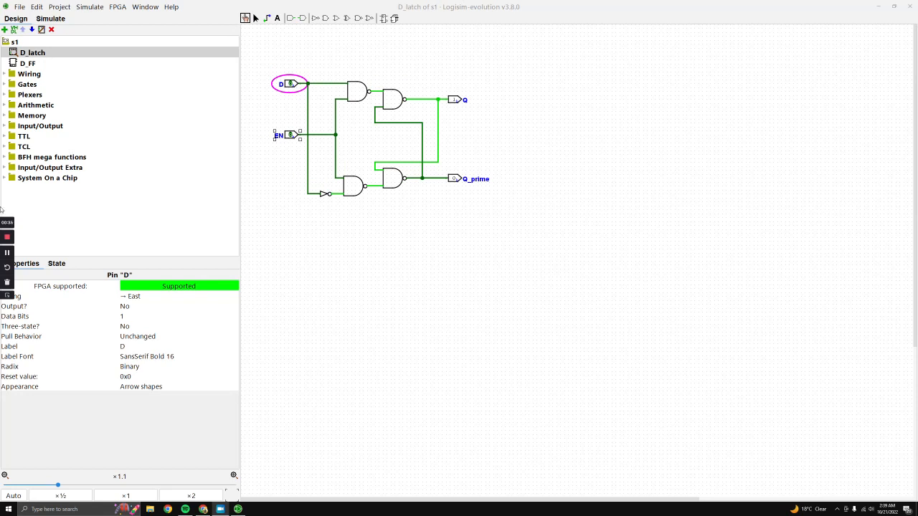
mouse_move(296, 140)
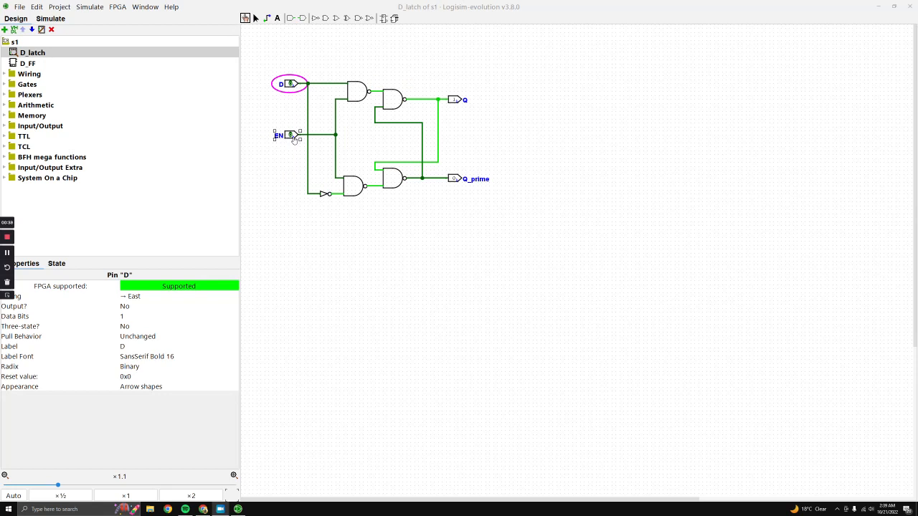
mouse_move(292, 129)
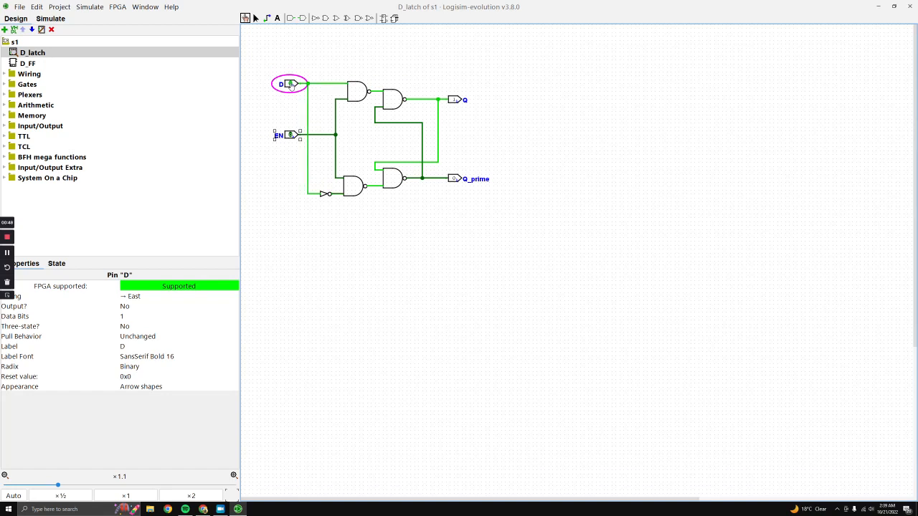
Drive the latch's EN input to 1 so Q goes high and Q_prime stays low.
left_click(287, 135)
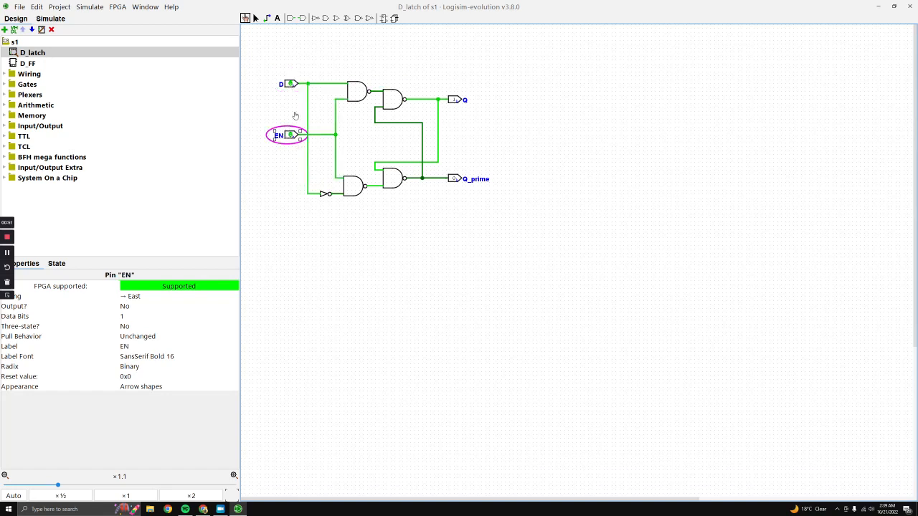
left_click(289, 84)
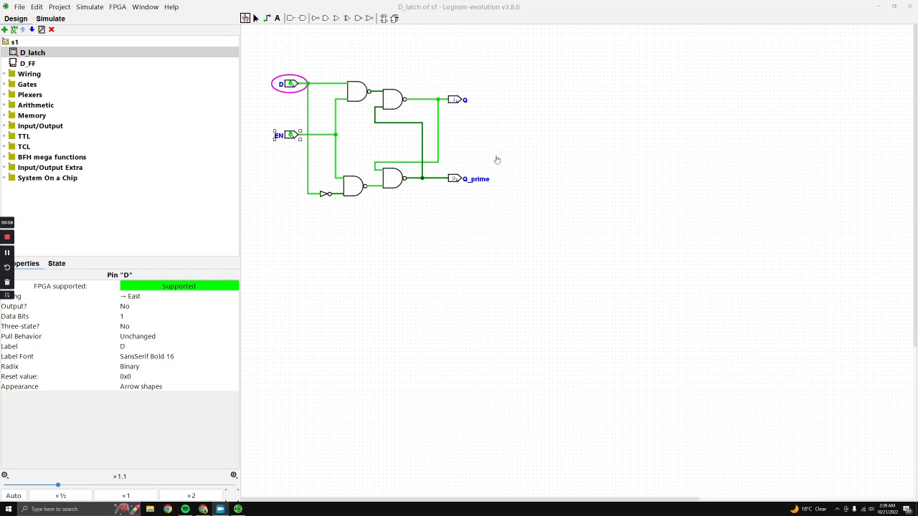
mouse_move(507, 155)
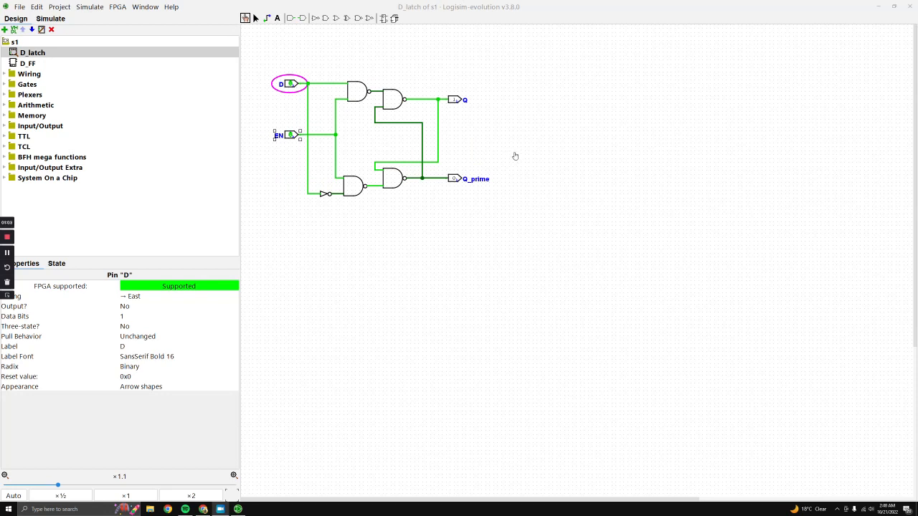
mouse_move(515, 153)
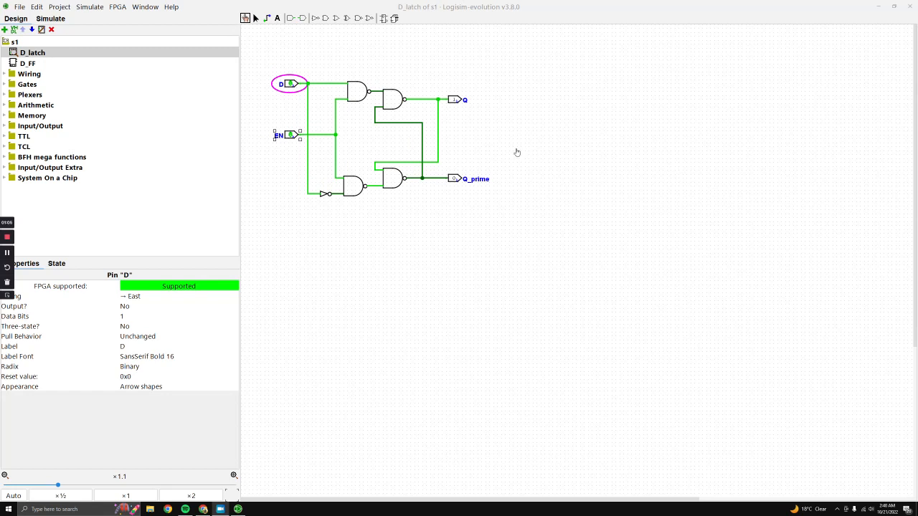
mouse_move(525, 129)
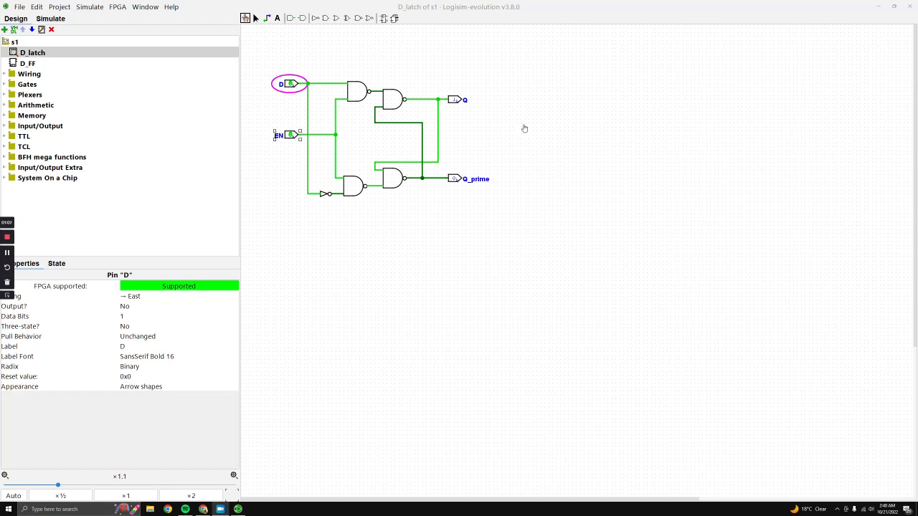
mouse_move(428, 208)
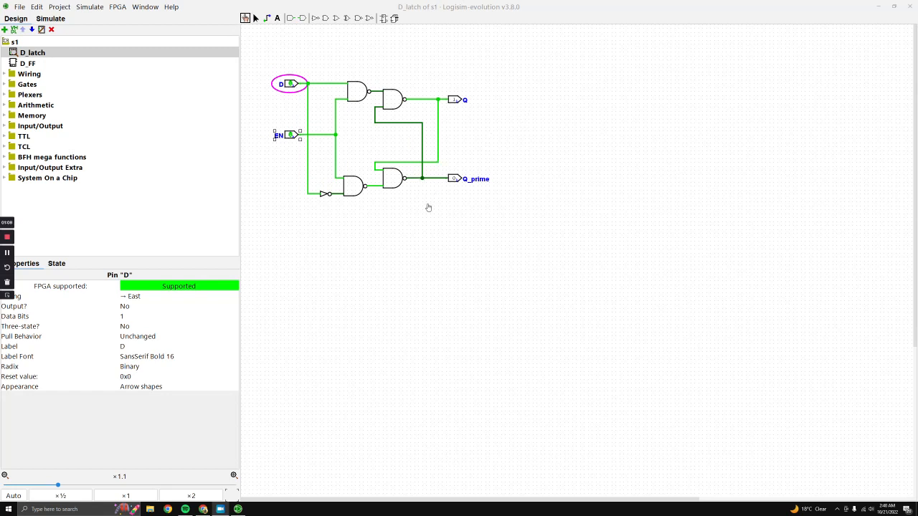
mouse_move(458, 189)
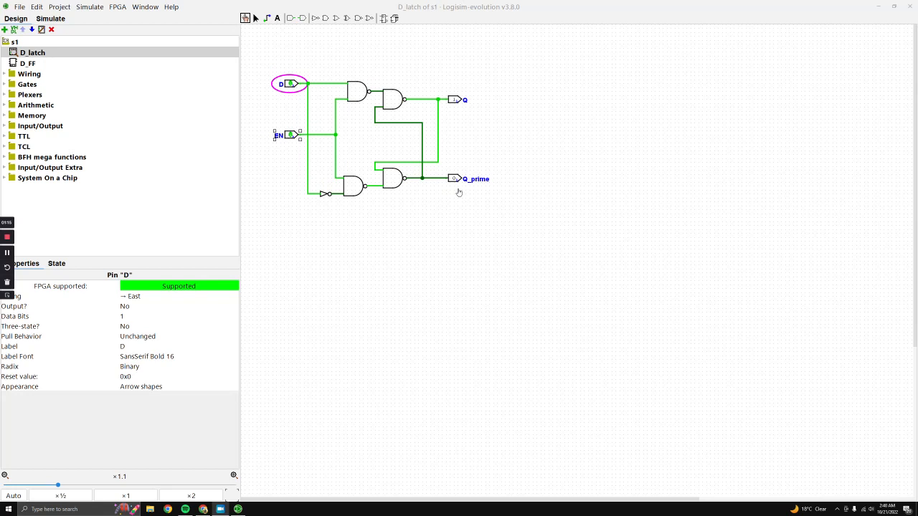
mouse_move(467, 194)
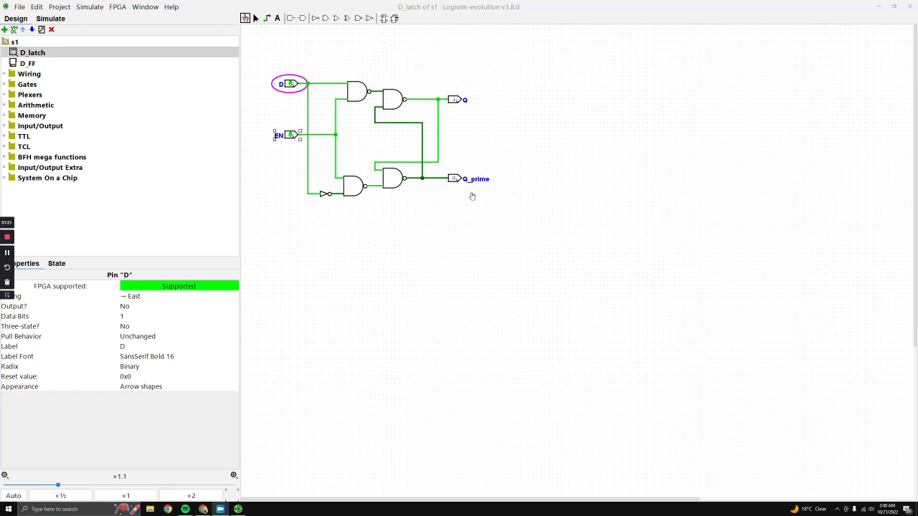
mouse_move(447, 200)
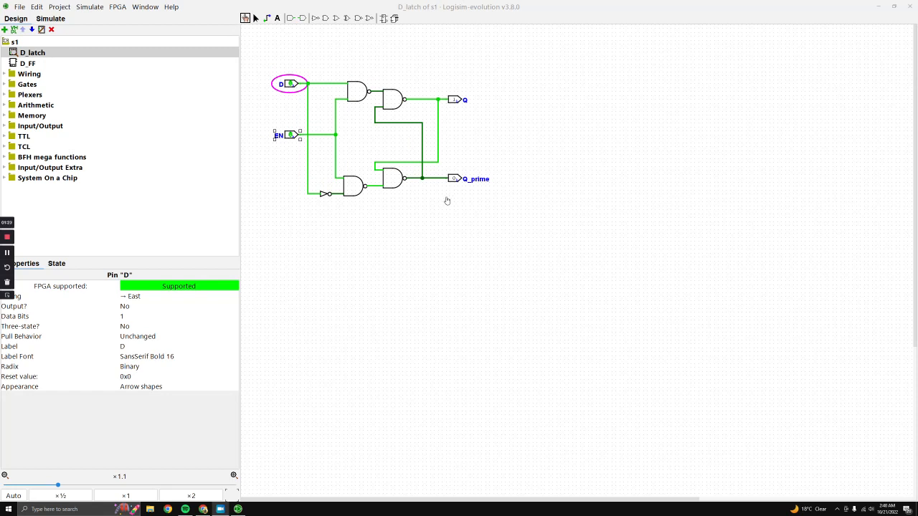
mouse_move(383, 197)
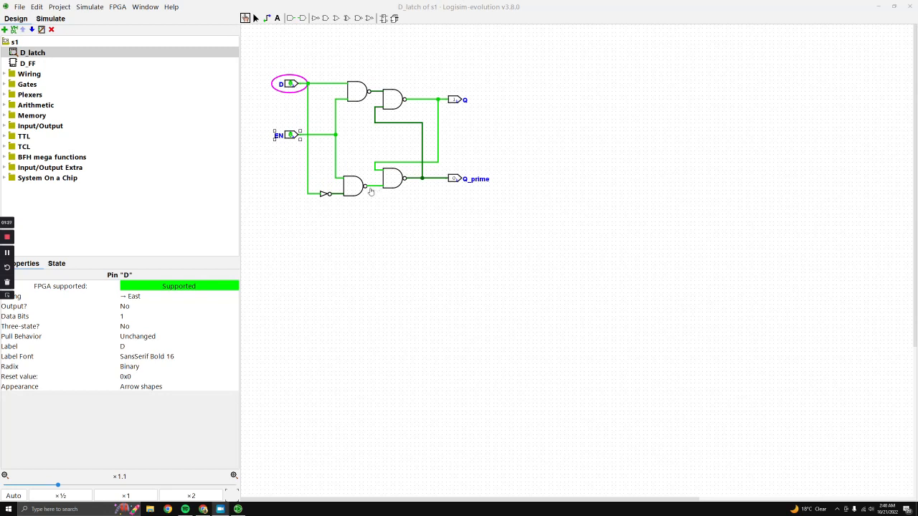
mouse_move(368, 194)
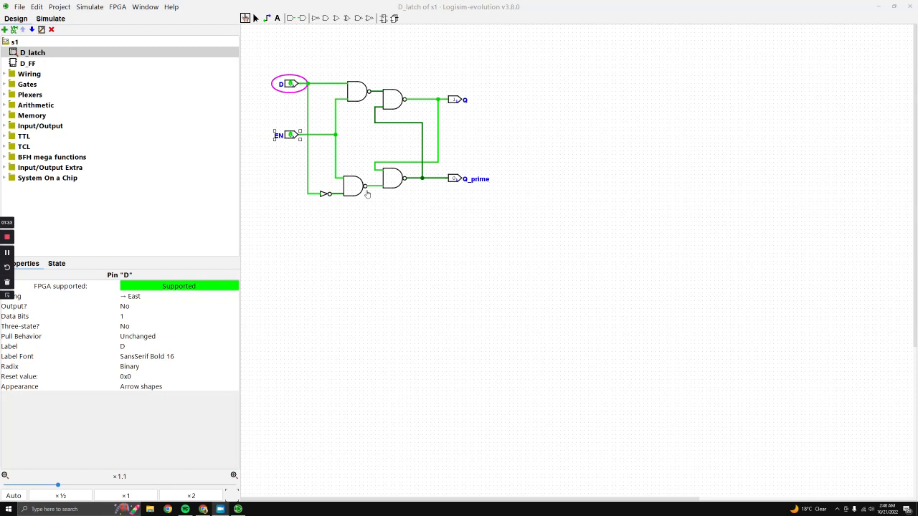
mouse_move(333, 73)
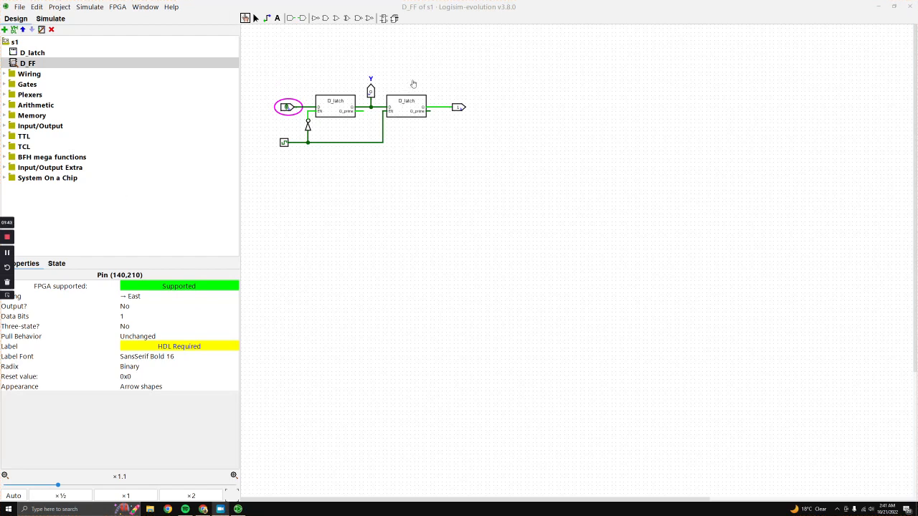
mouse_move(500, 116)
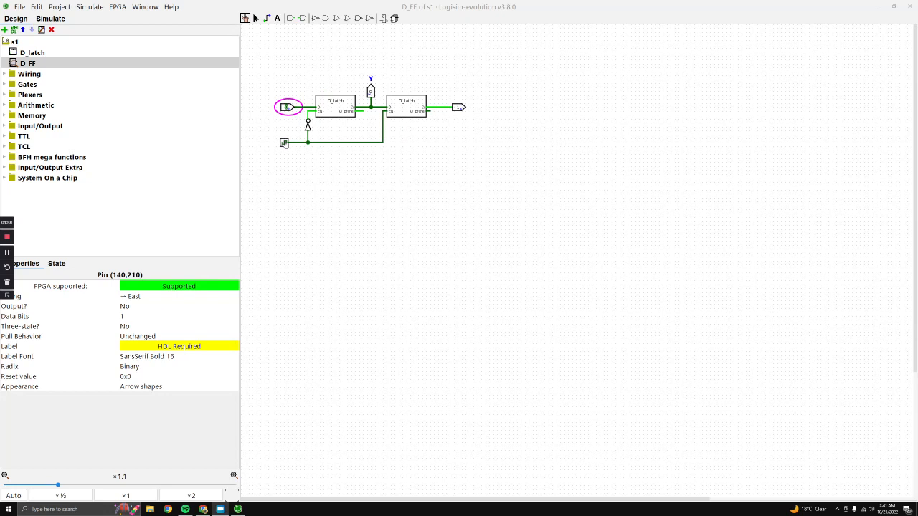
Select the clock component in the D_FF circuit to view its properties.
left_click(284, 142)
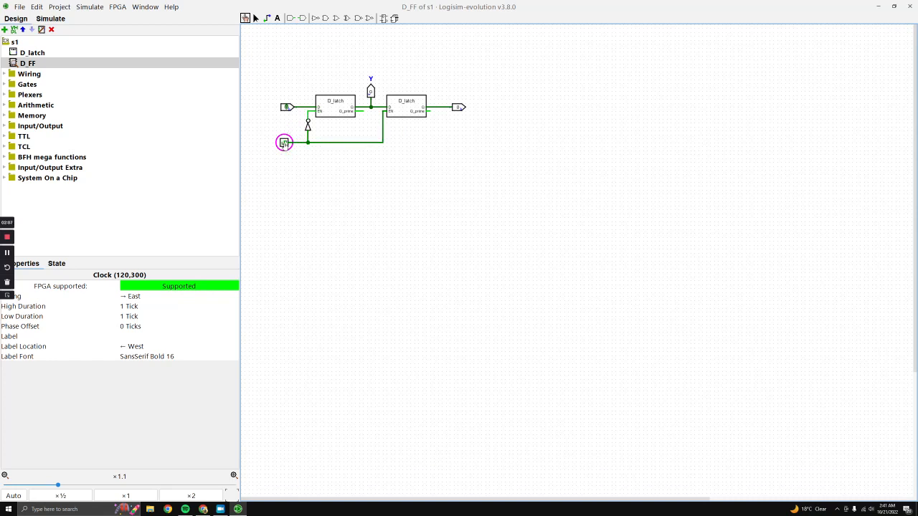
mouse_move(296, 173)
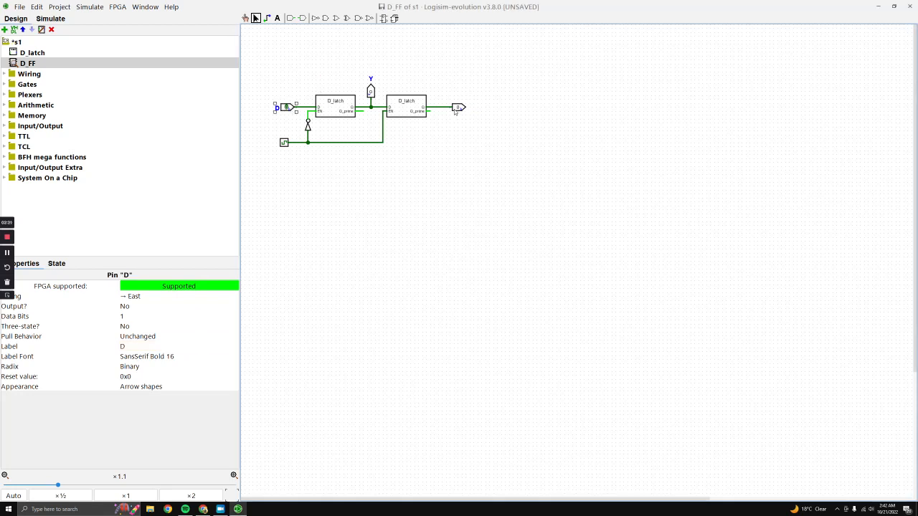
Label the output pin Q, then toggle the clock and D input until Q reads 1.
double_click(458, 107)
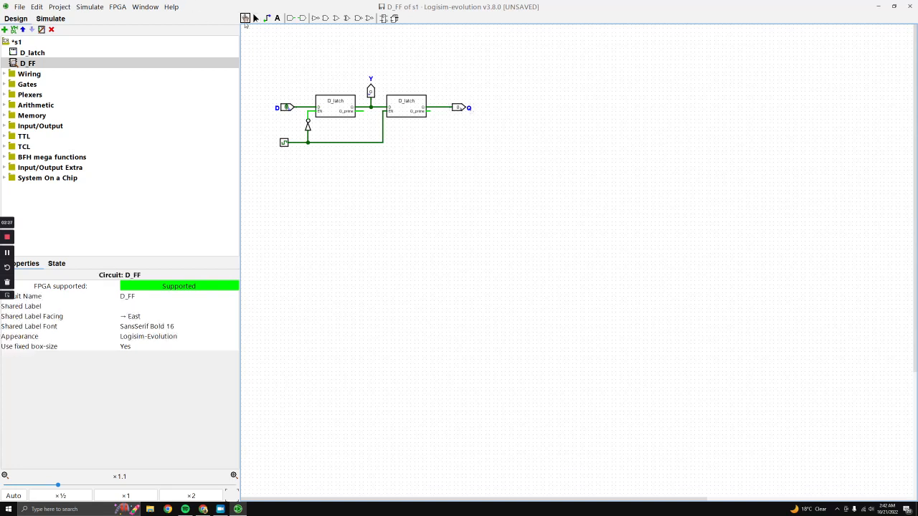
left_click(285, 142)
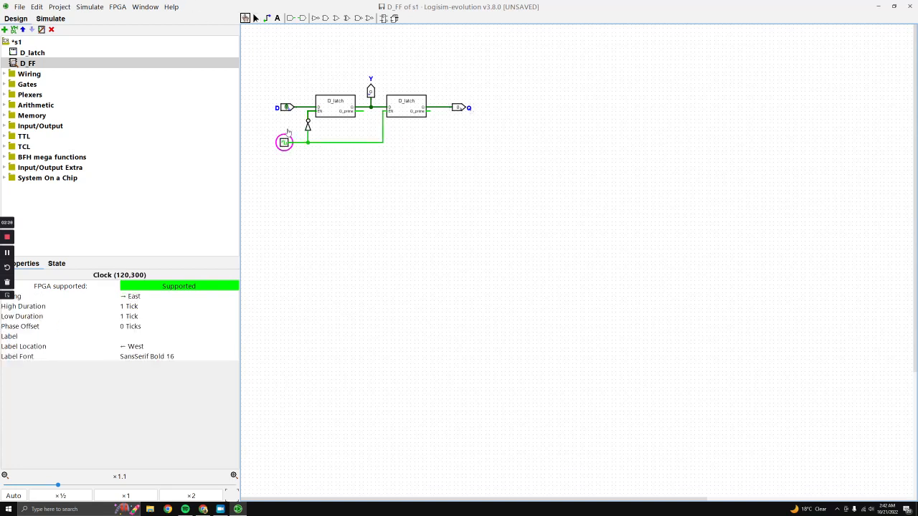
left_click(286, 107)
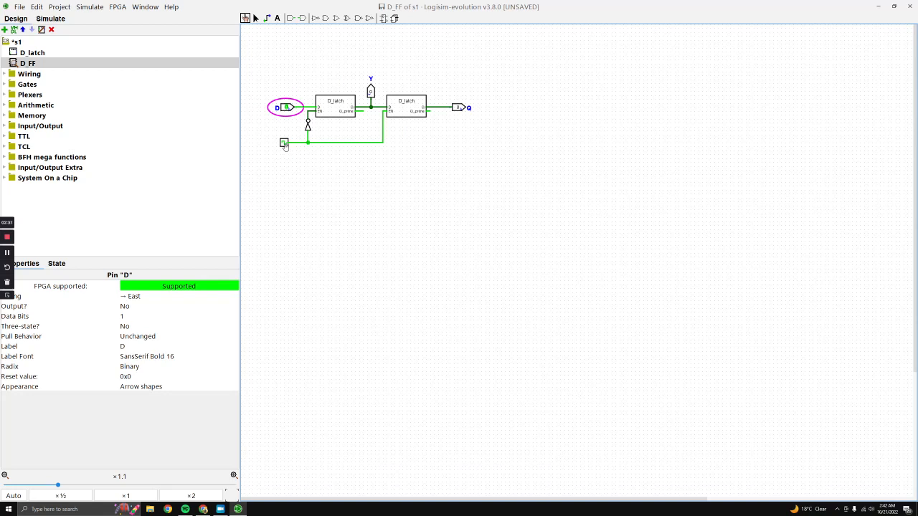
left_click(284, 143)
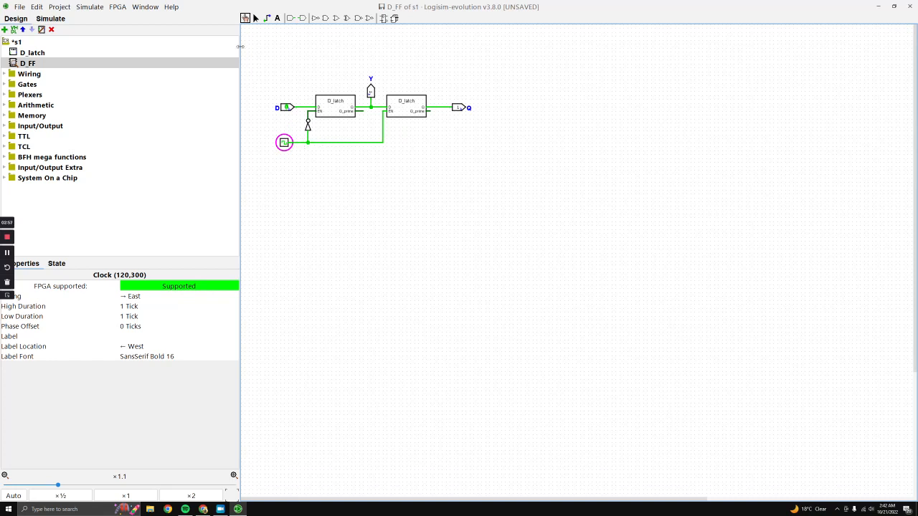
mouse_move(229, 45)
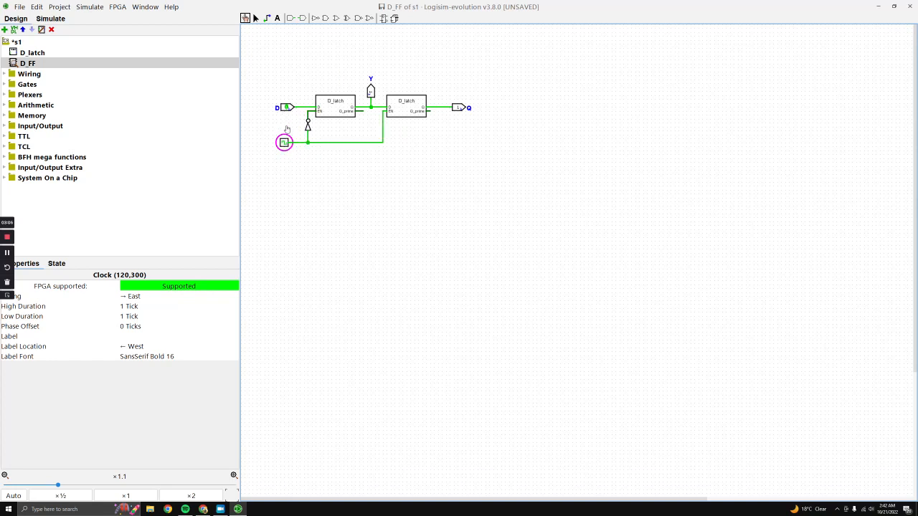
Set D to 0 and drive the clock high so Q reads 0.
left_click(286, 107)
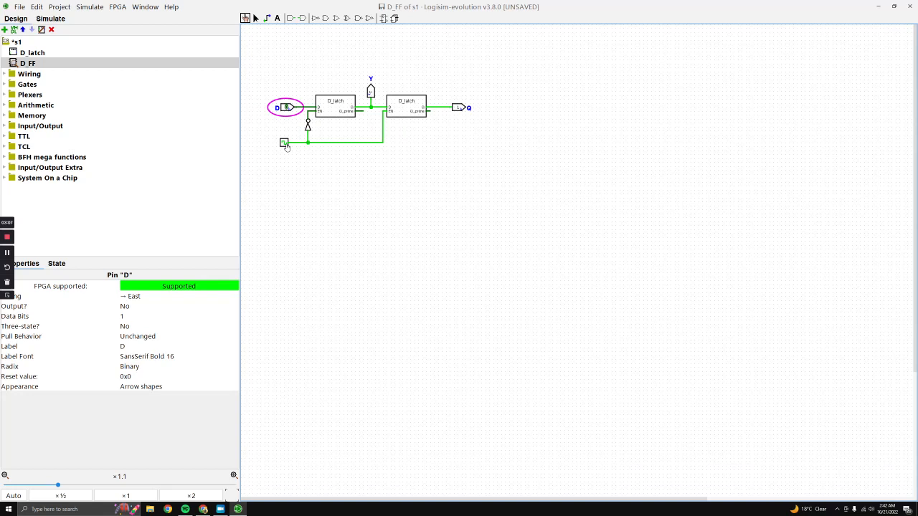
left_click(285, 142)
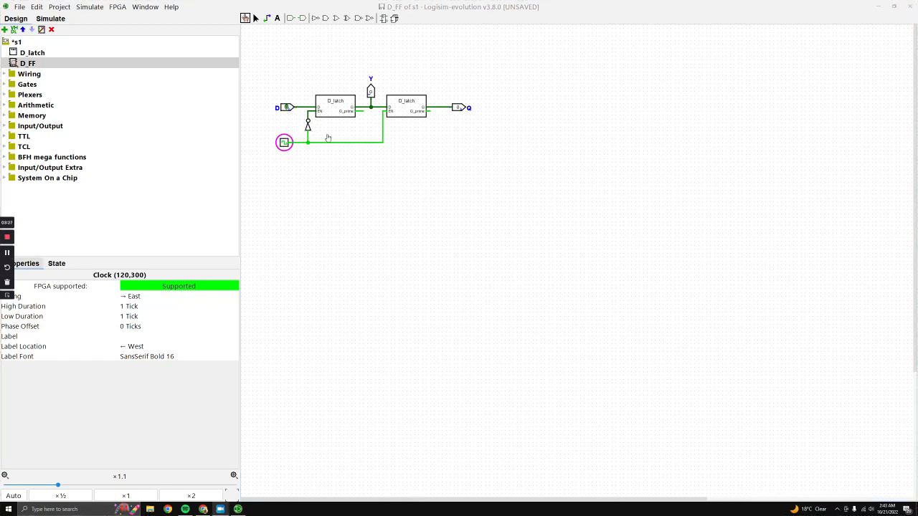
mouse_move(447, 136)
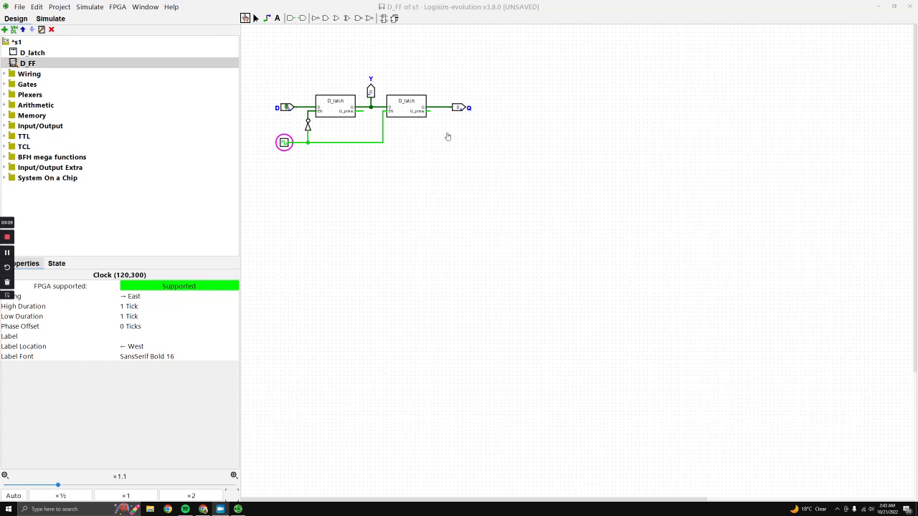
mouse_move(453, 120)
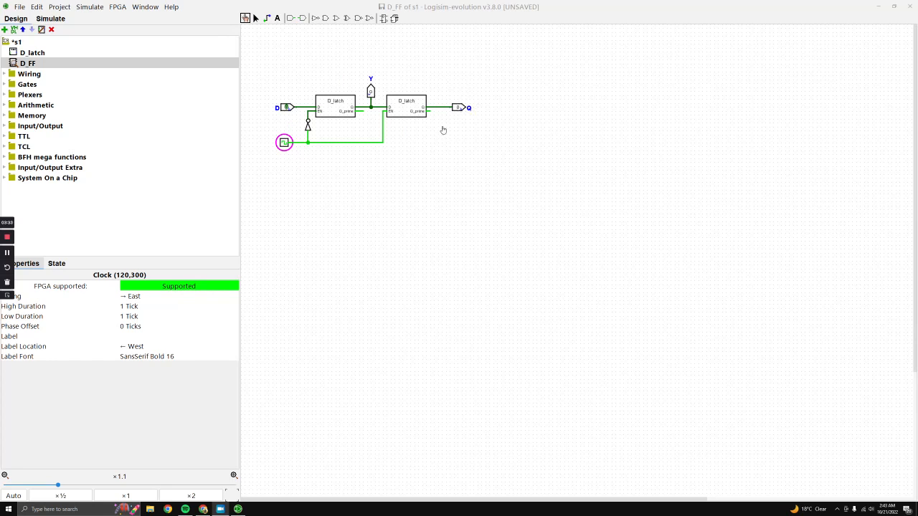
mouse_move(376, 171)
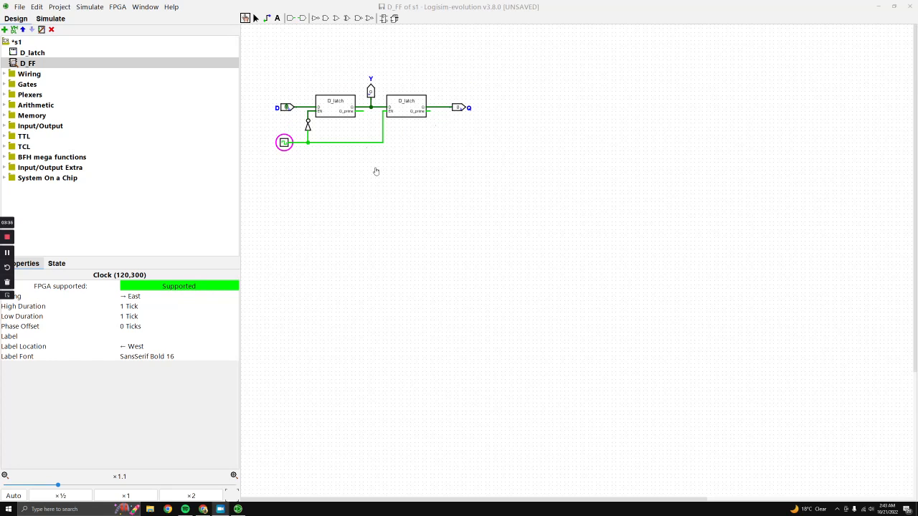
mouse_move(335, 57)
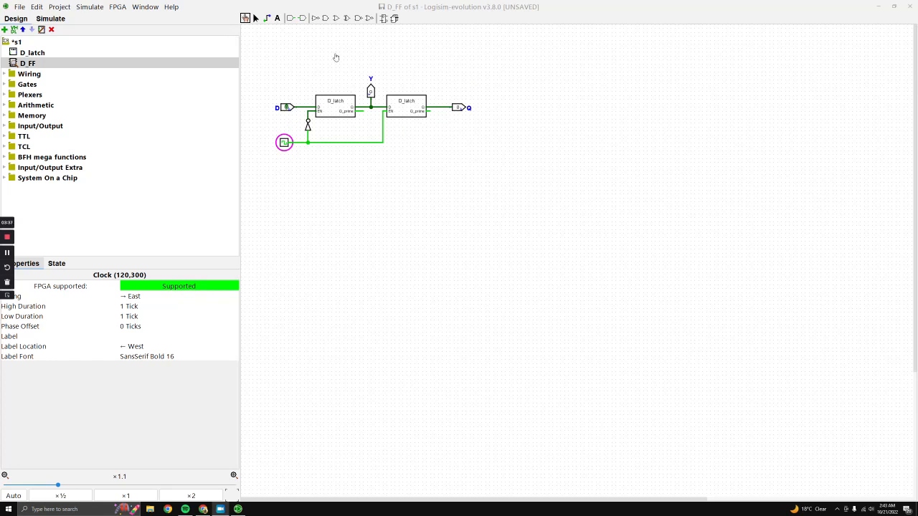
mouse_move(372, 117)
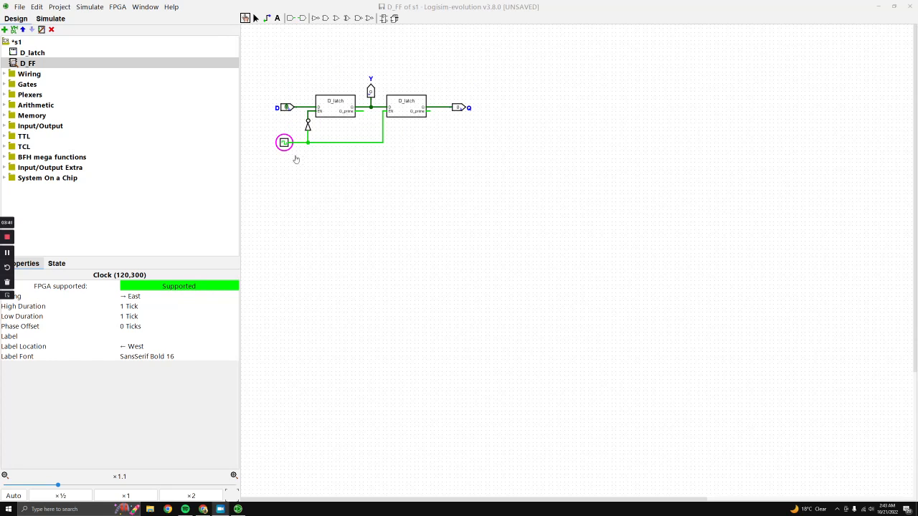
mouse_move(464, 202)
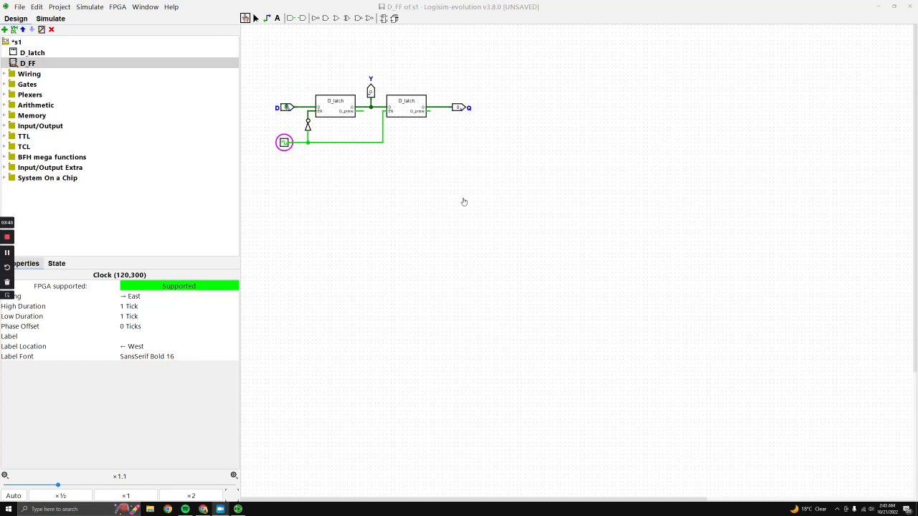
mouse_move(473, 186)
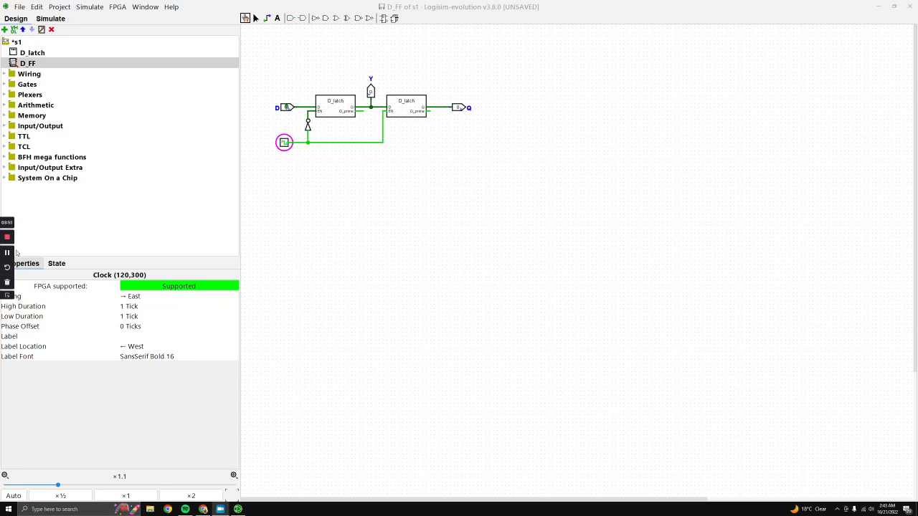
Open the D_FF timing diagram for Clock, D, Y and Q with a 50 ms time scale.
left_click(89, 7)
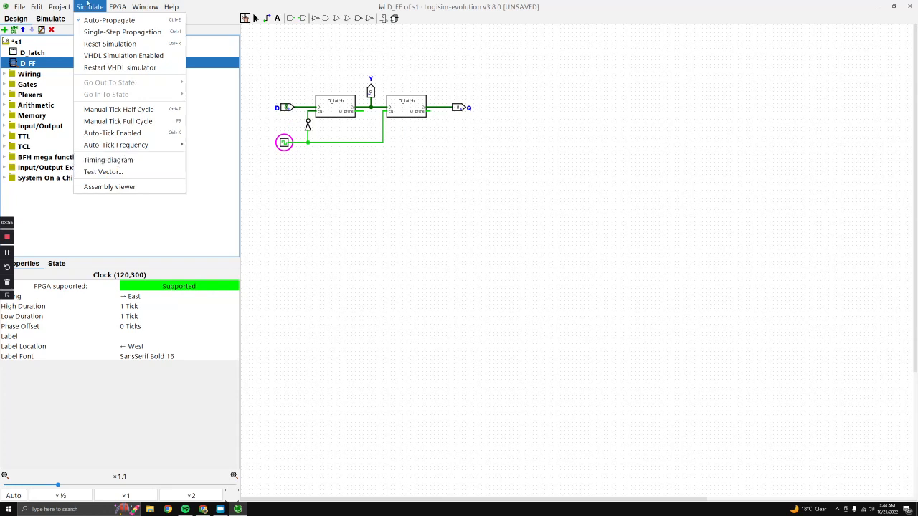
left_click(108, 160)
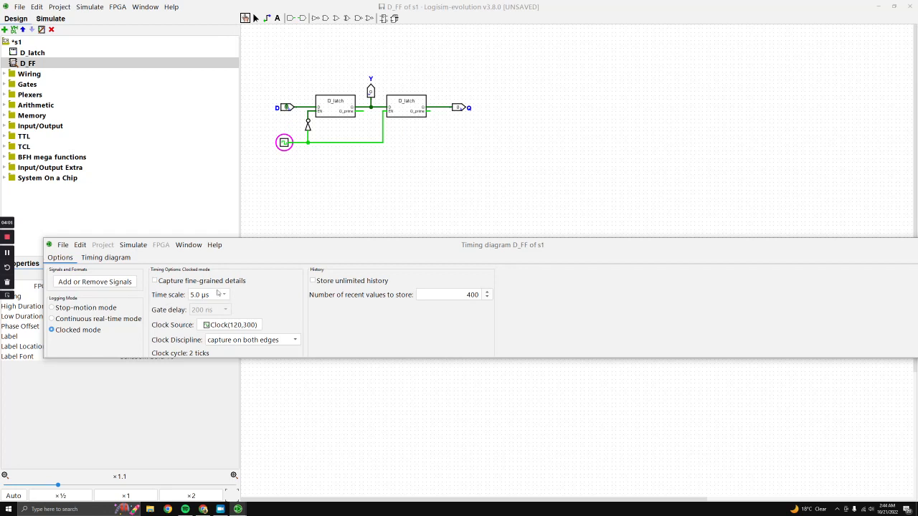
left_click(224, 294)
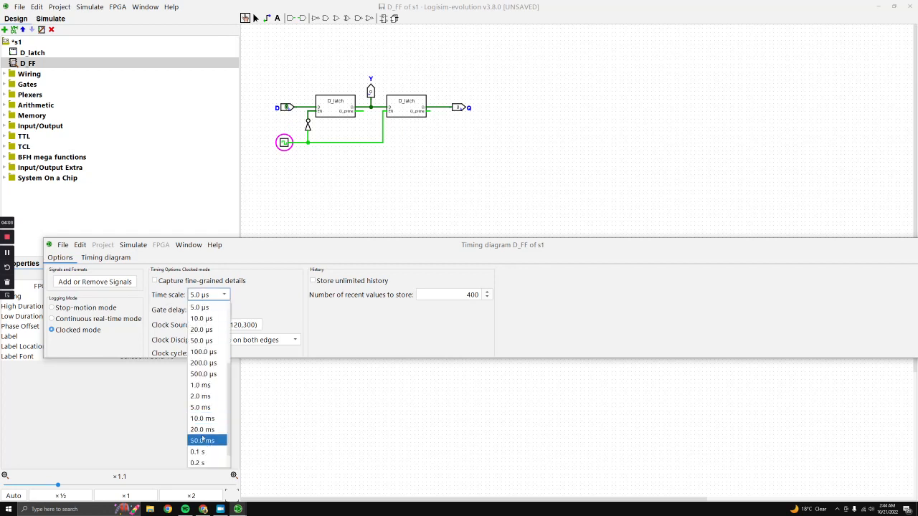
left_click(106, 257)
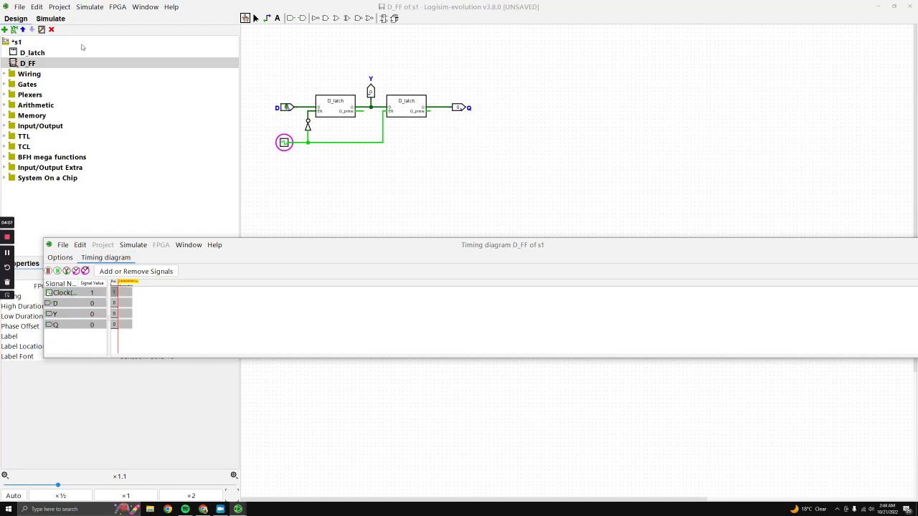
Enable Auto-Tick from the Simulate menu.
left_click(89, 8)
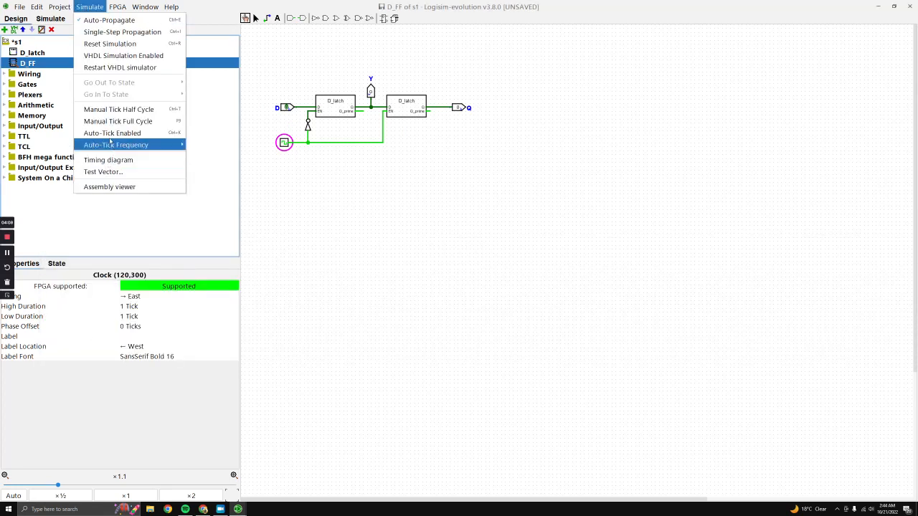
mouse_move(112, 133)
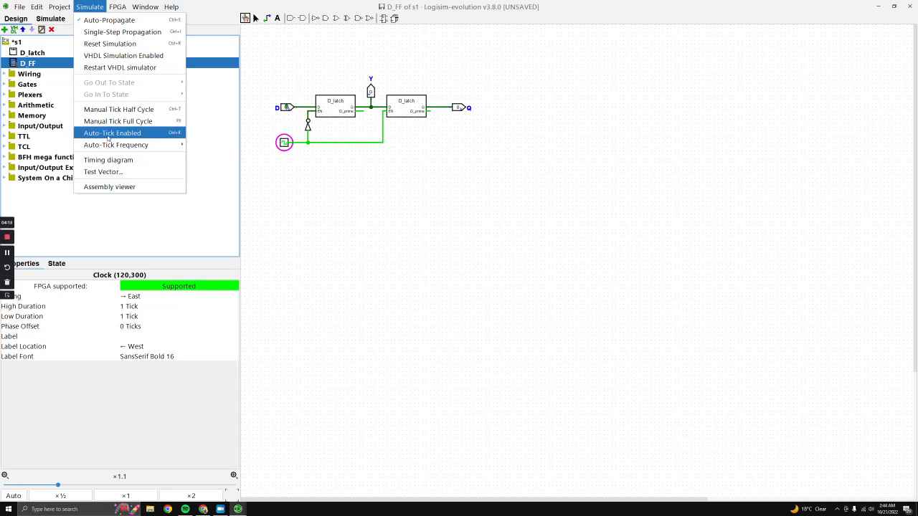
left_click(112, 133)
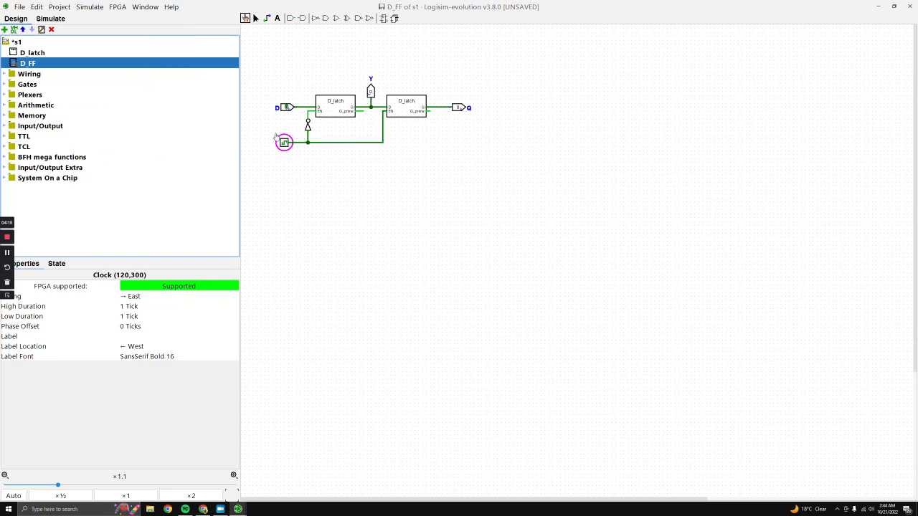
mouse_move(256, 18)
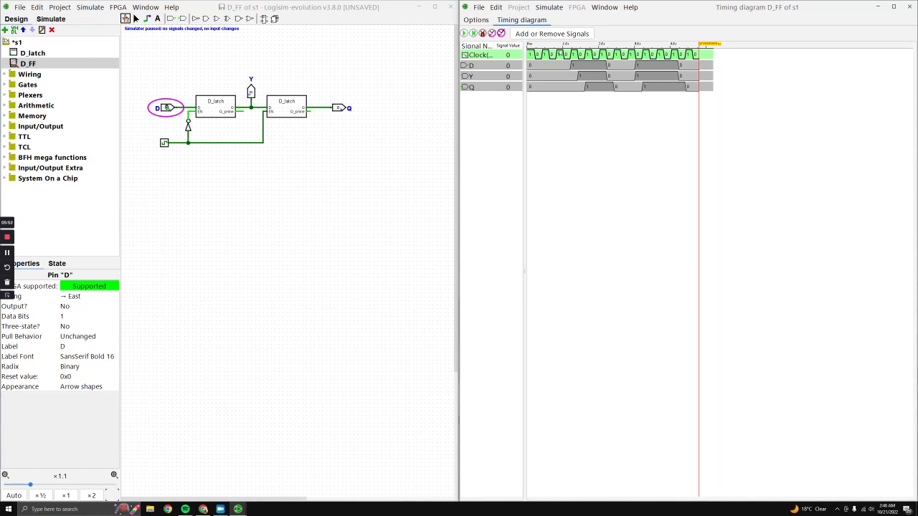
mouse_move(558, 61)
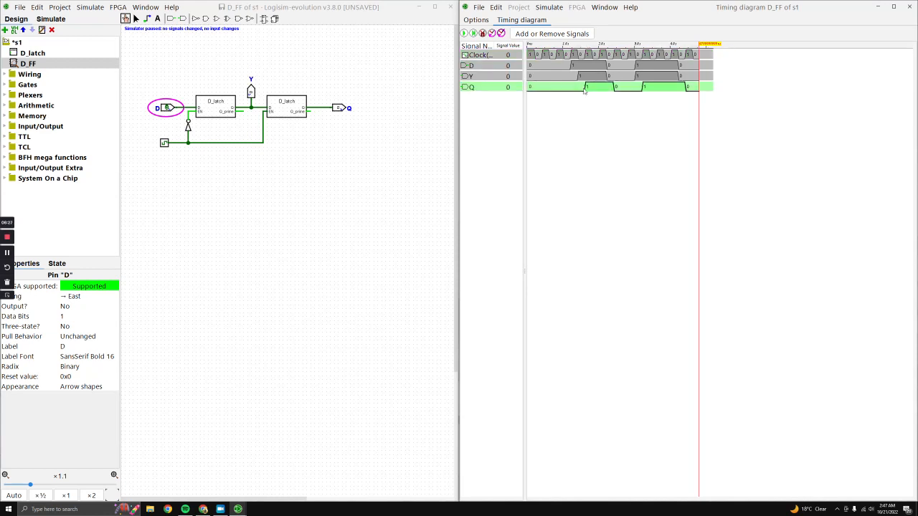
mouse_move(594, 87)
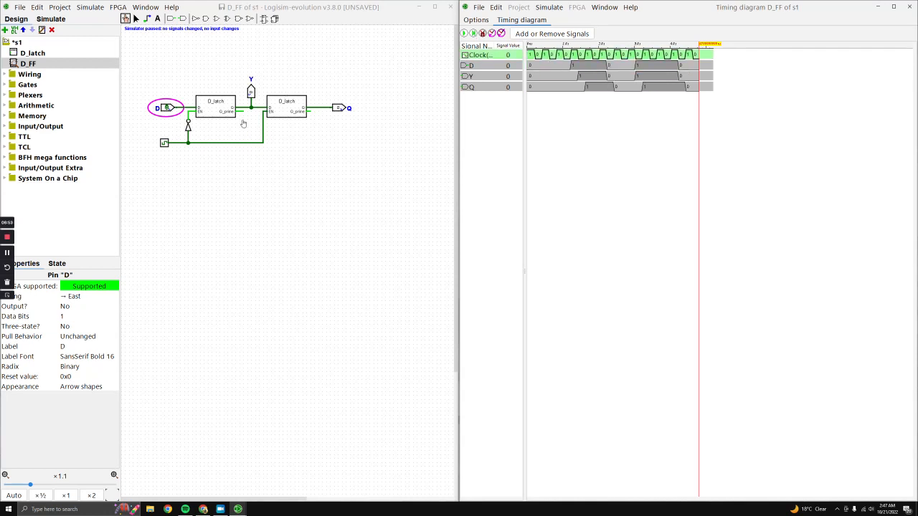
mouse_move(219, 148)
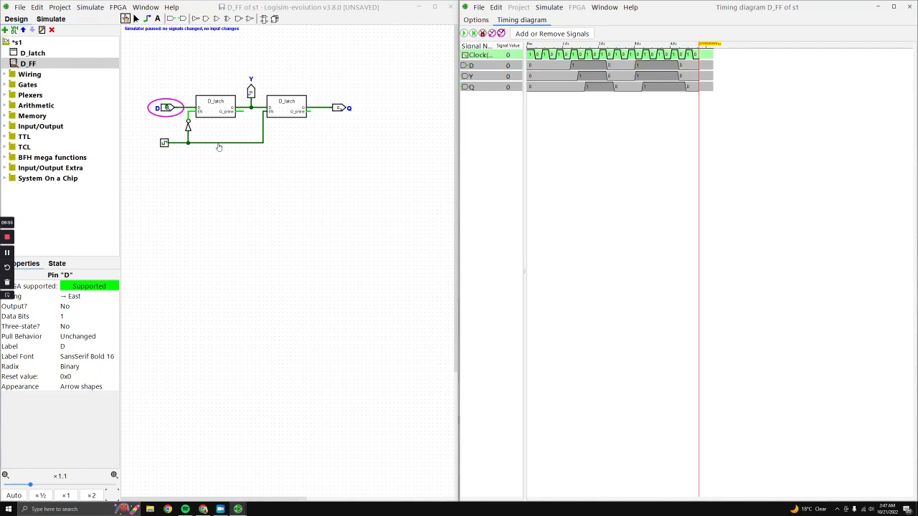